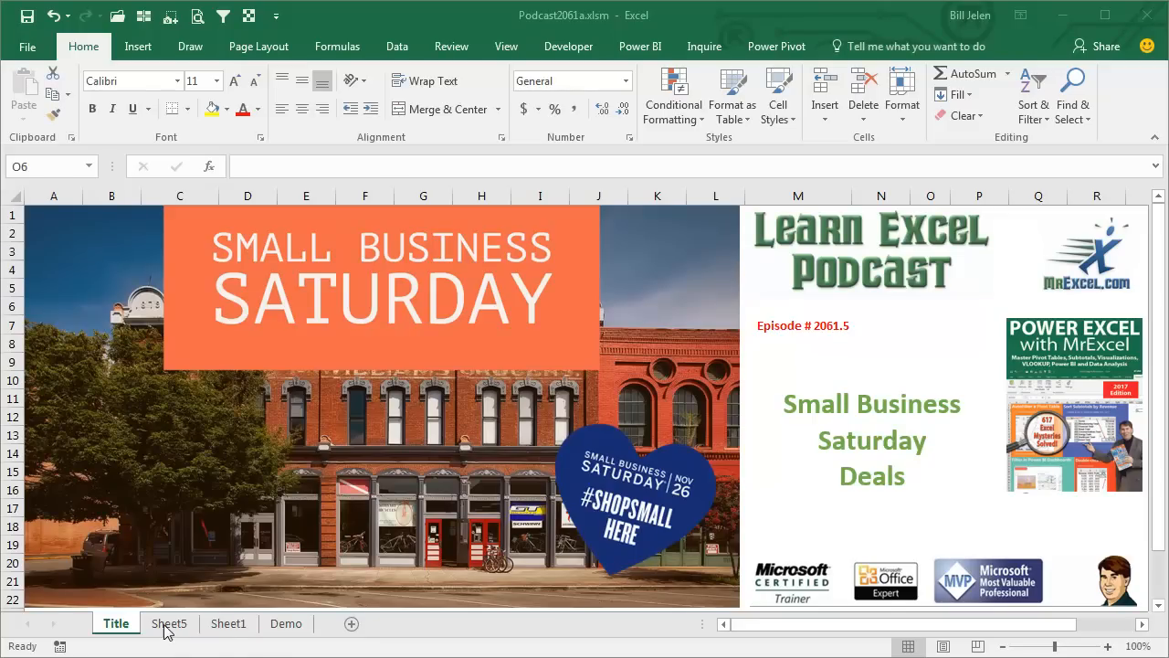
# Switch to Sheet5 showing the Small Business Saturday gifts graphic.
pyautogui.click(168, 623)
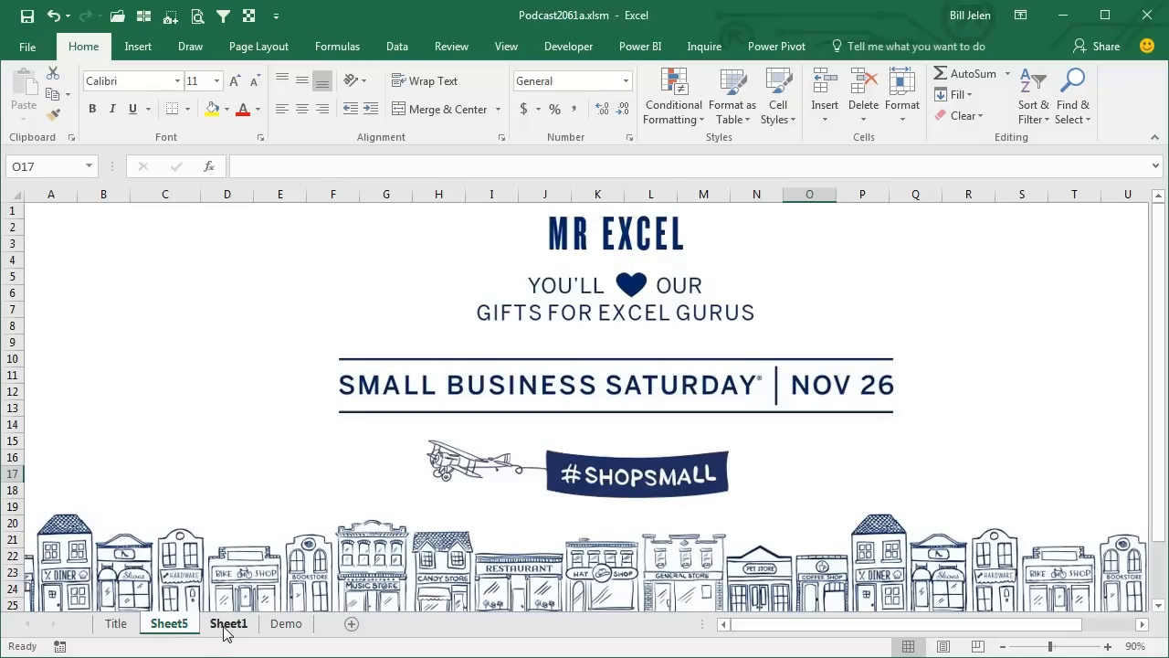
# Visit Sheet1's specials list, then the Demo sheet with its #VALUE! Price column.
pyautogui.click(228, 623)
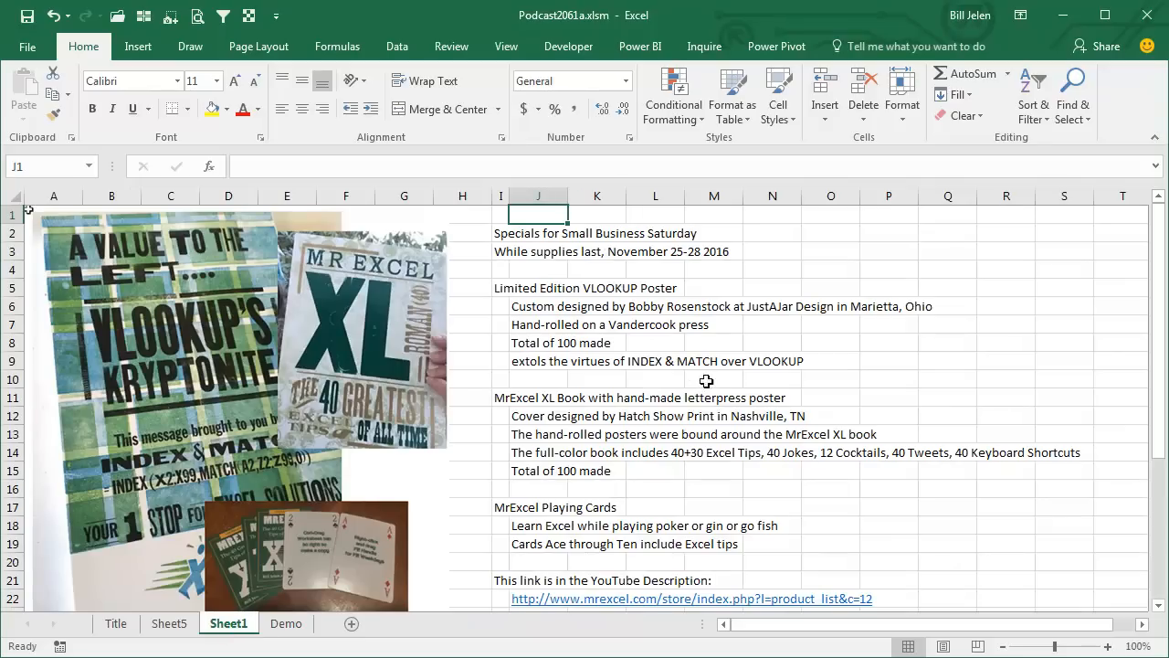
pyautogui.moveTo(910, 347)
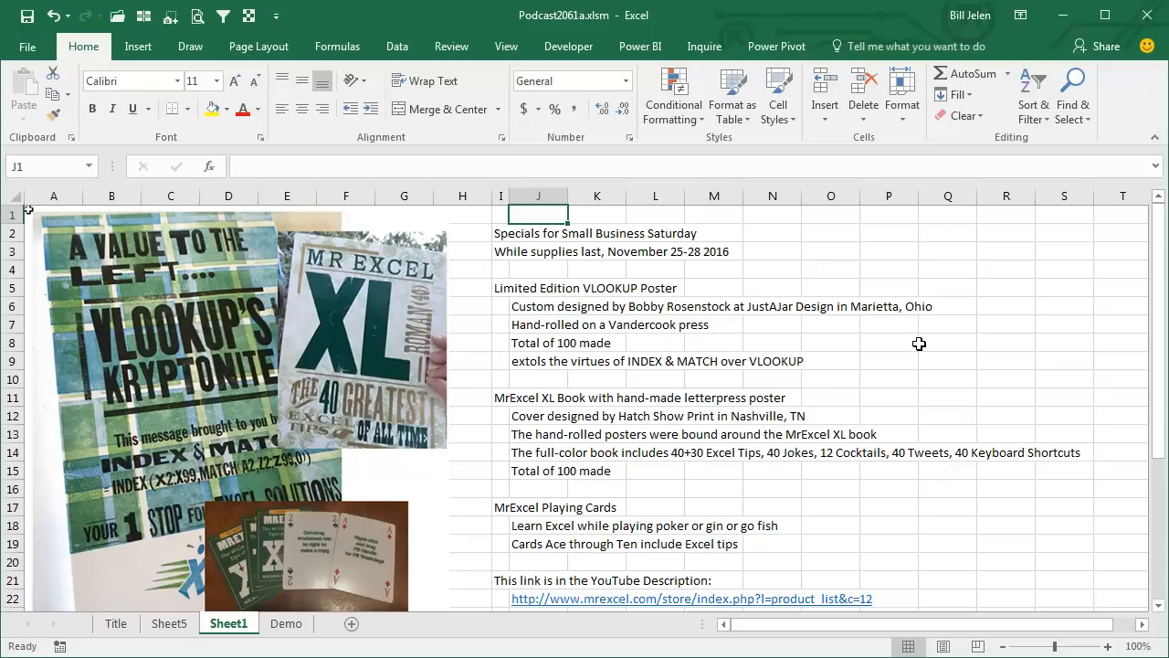
pyautogui.moveTo(672, 468)
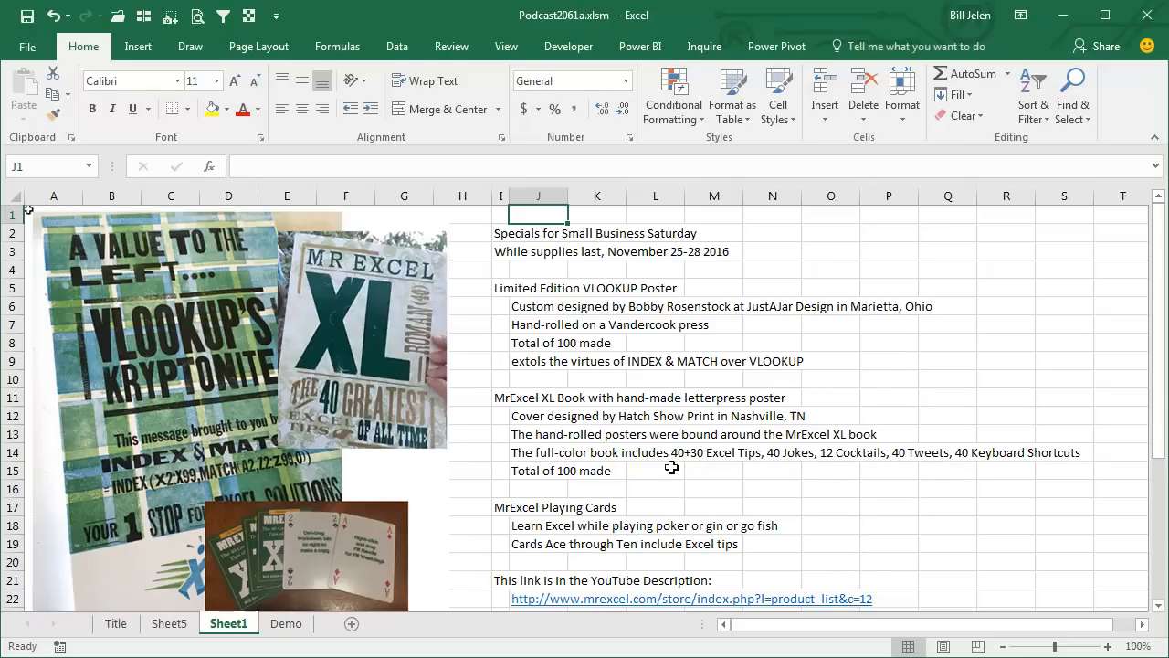
pyautogui.moveTo(409, 327)
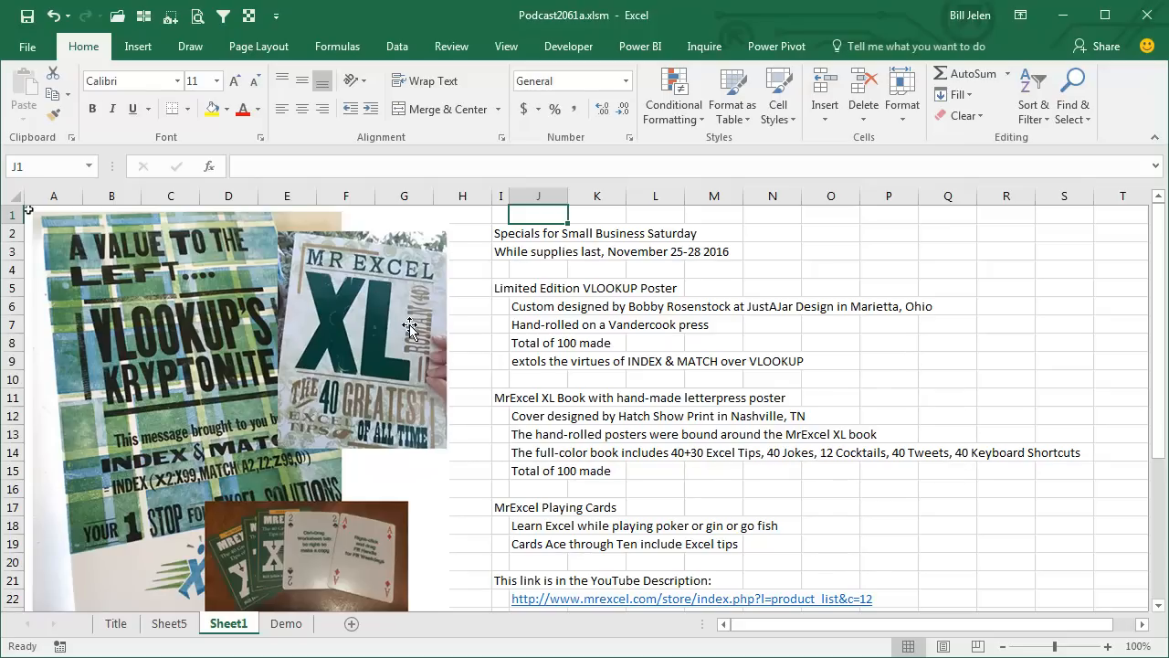
pyautogui.moveTo(447, 403)
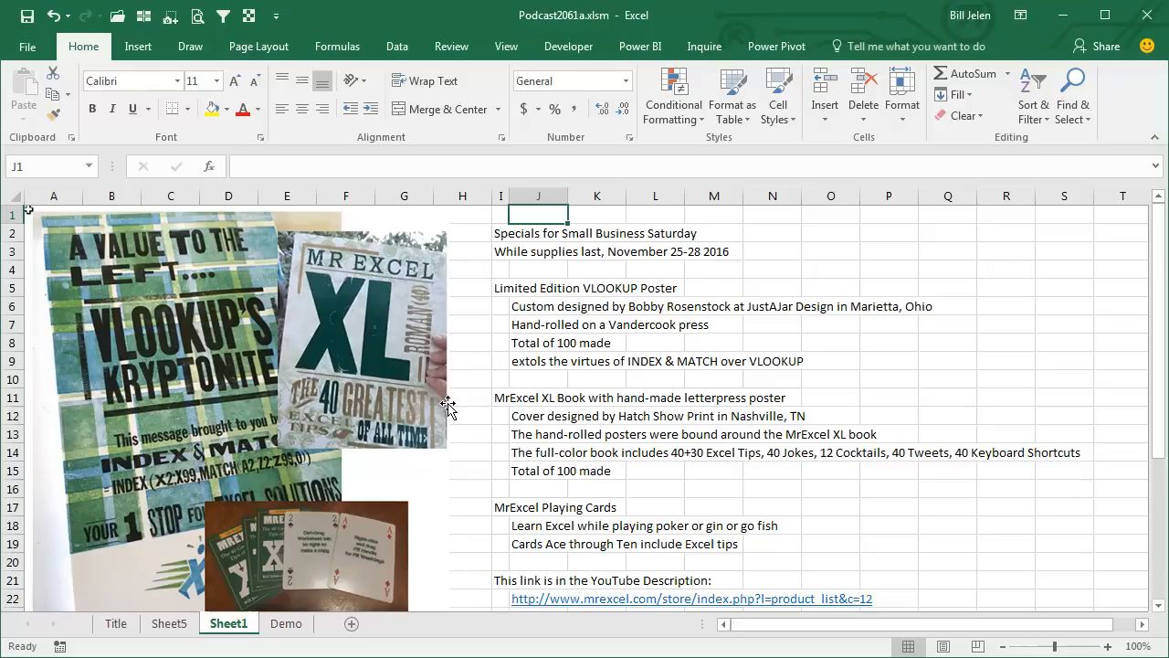
pyautogui.moveTo(408, 367)
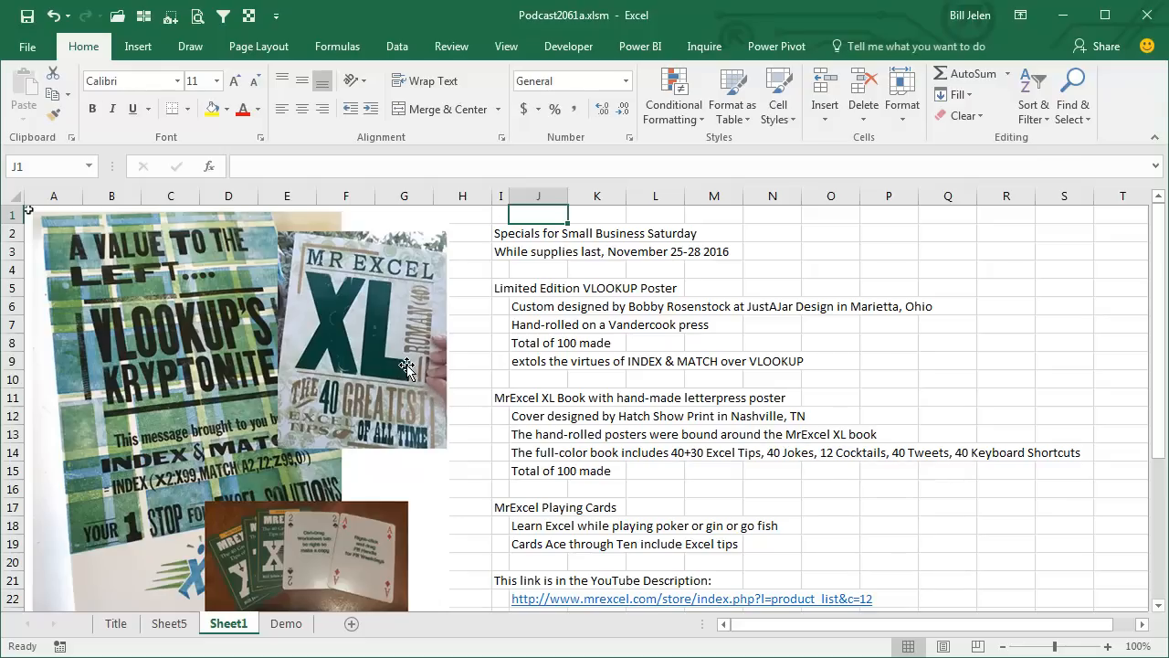
pyautogui.moveTo(473, 400)
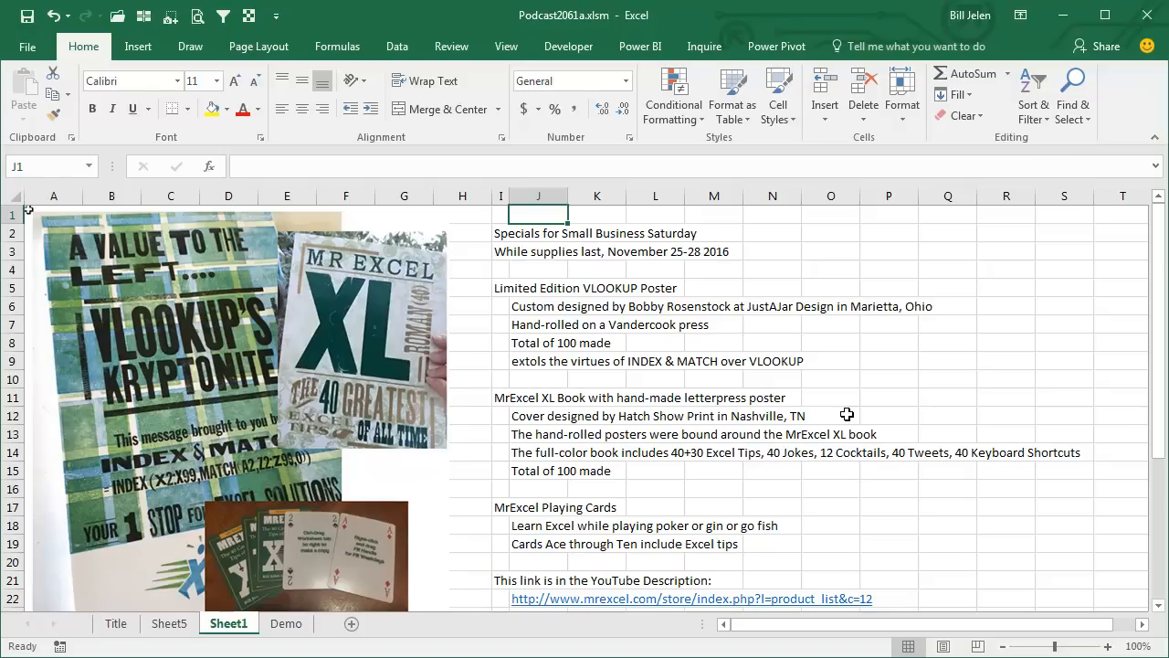
pyautogui.moveTo(858, 416)
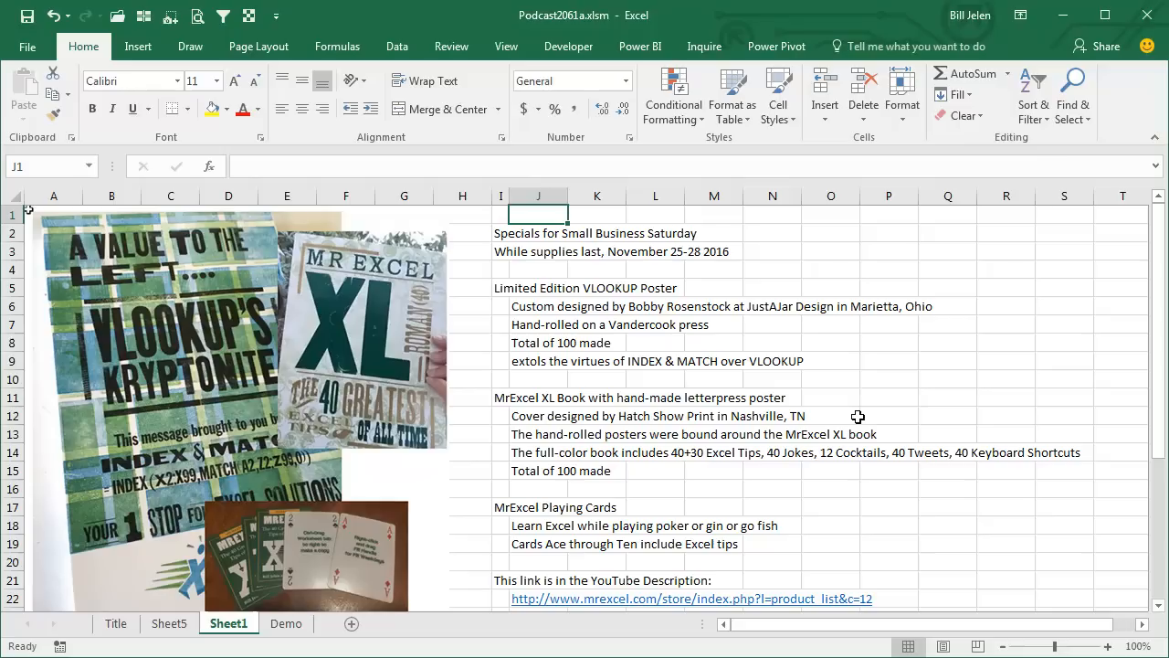
pyautogui.moveTo(369, 278)
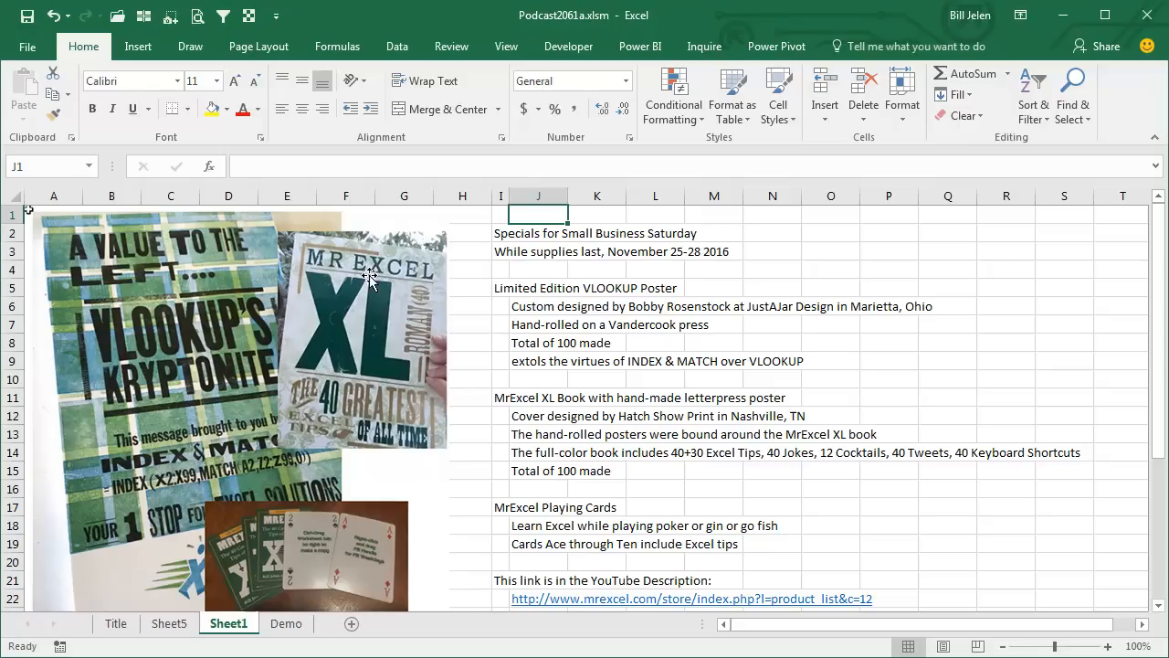
pyautogui.moveTo(390, 406)
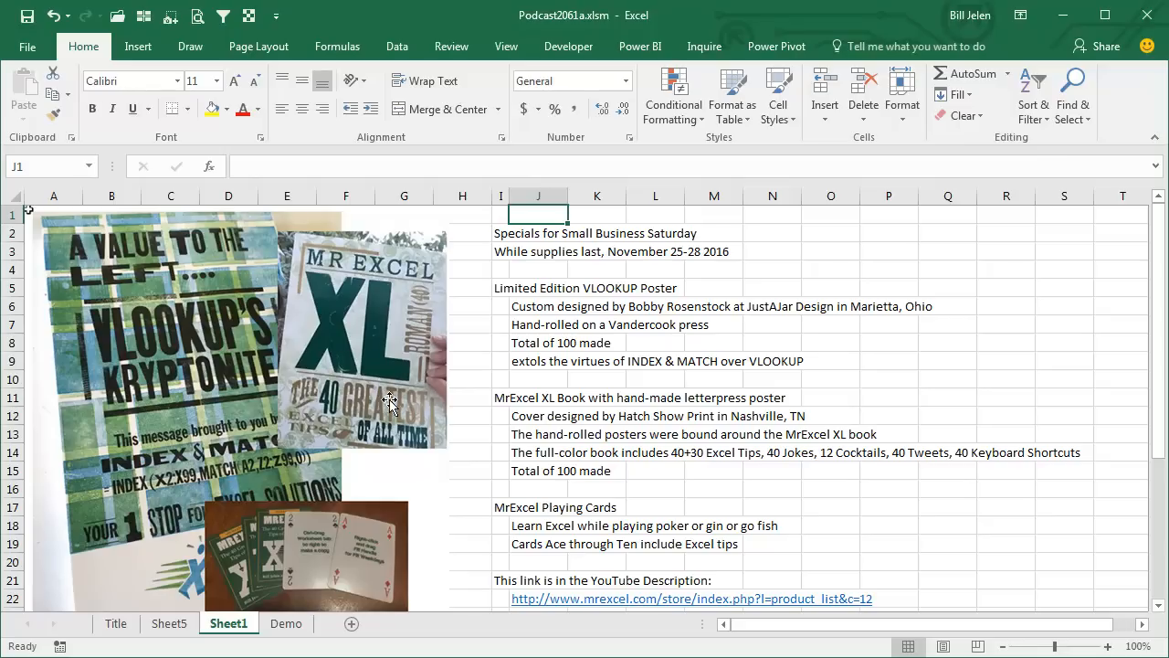
pyautogui.moveTo(69, 266)
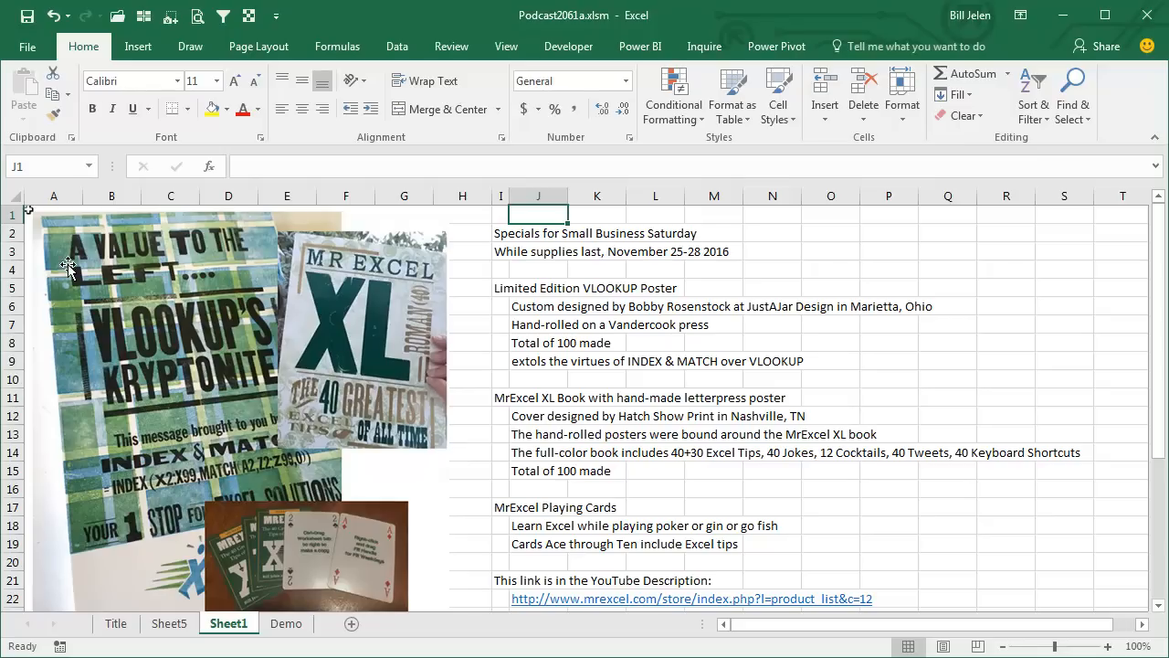
pyautogui.moveTo(282, 373)
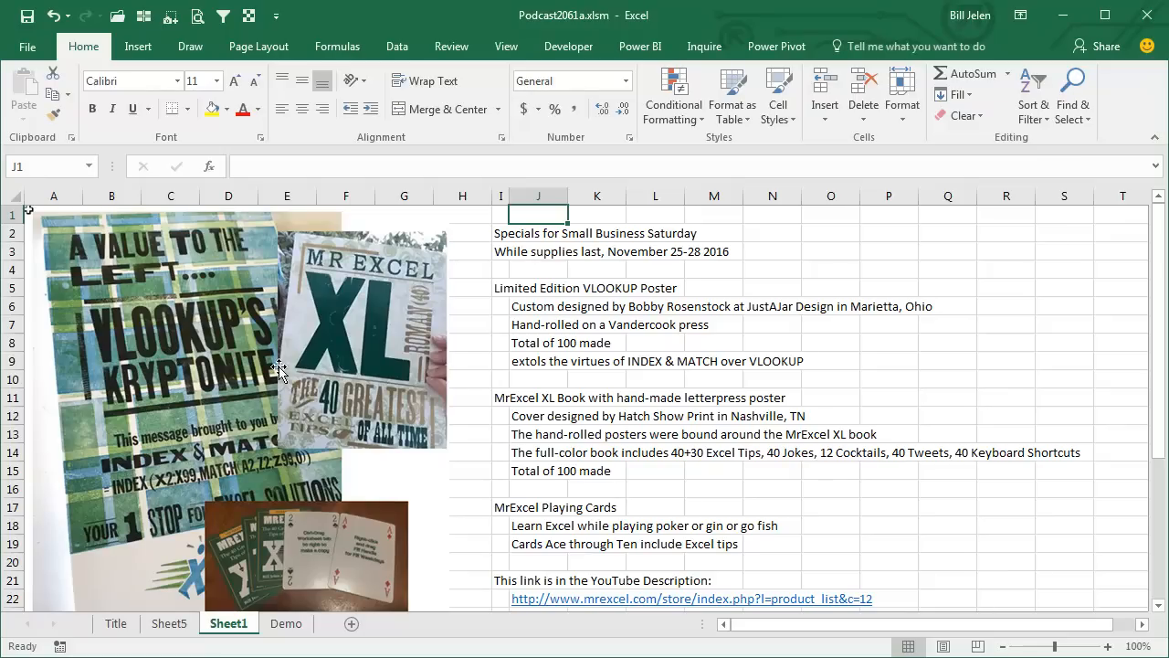
pyautogui.moveTo(796, 325)
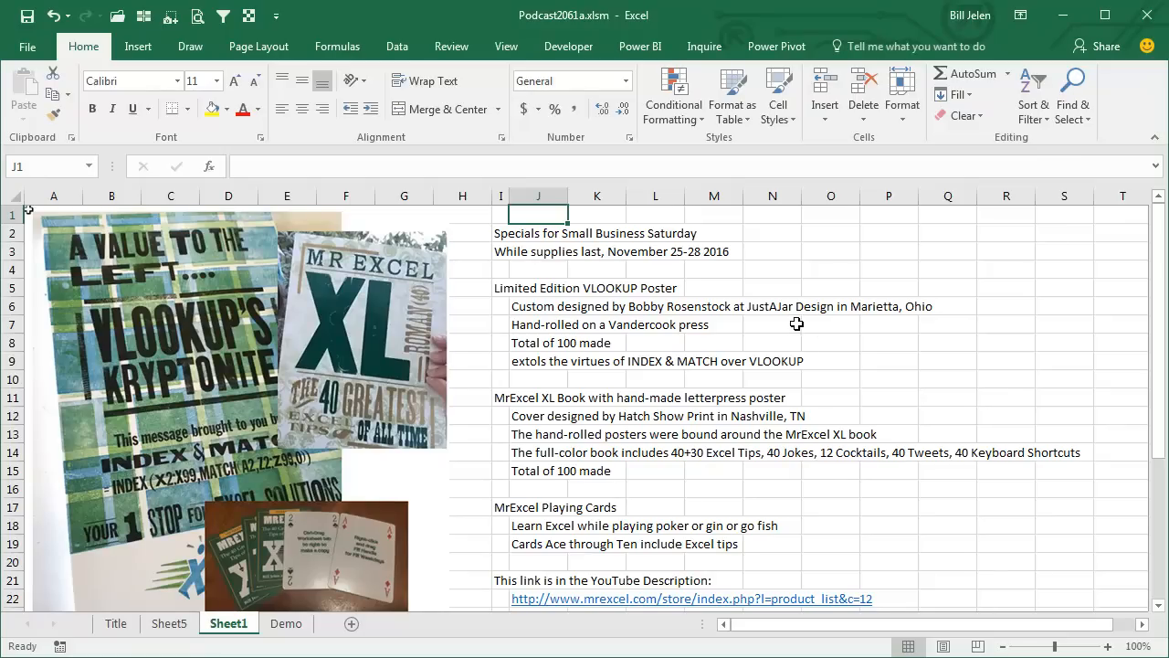
pyautogui.moveTo(119, 434)
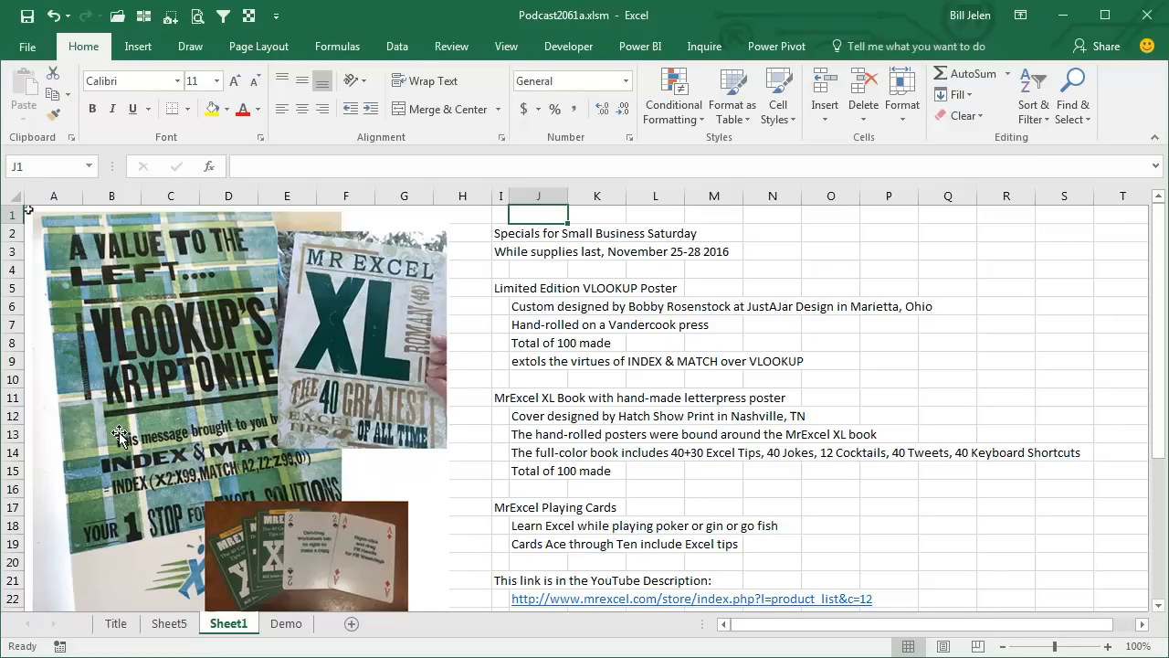
pyautogui.moveTo(109, 445)
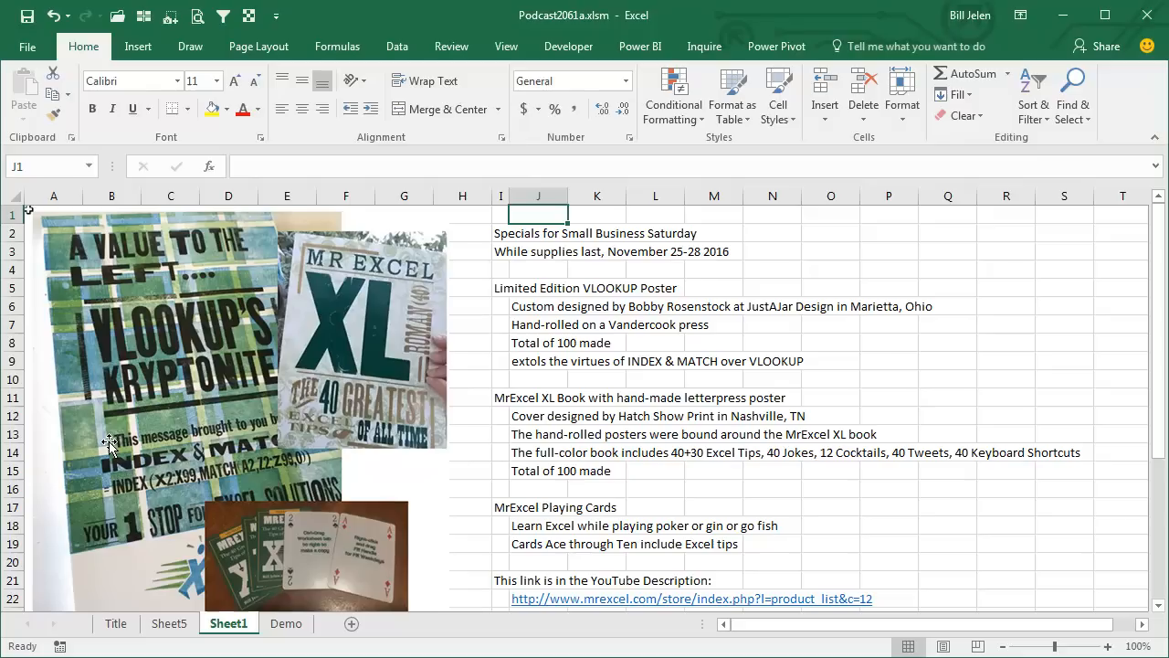
pyautogui.moveTo(92, 306)
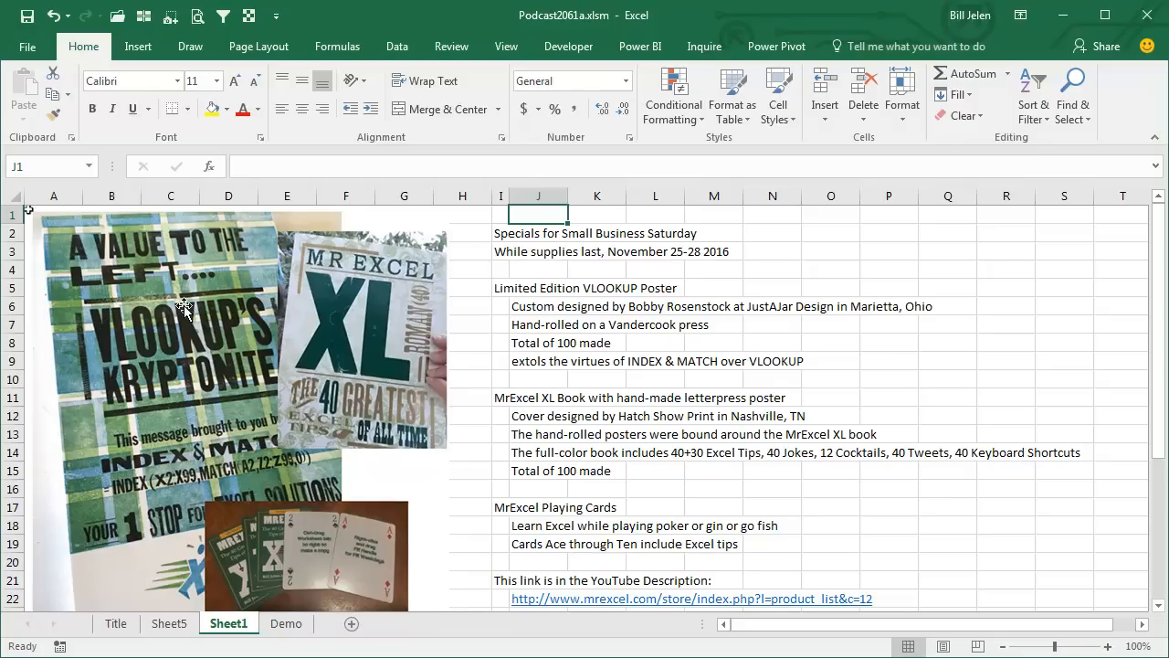
pyautogui.moveTo(124, 255)
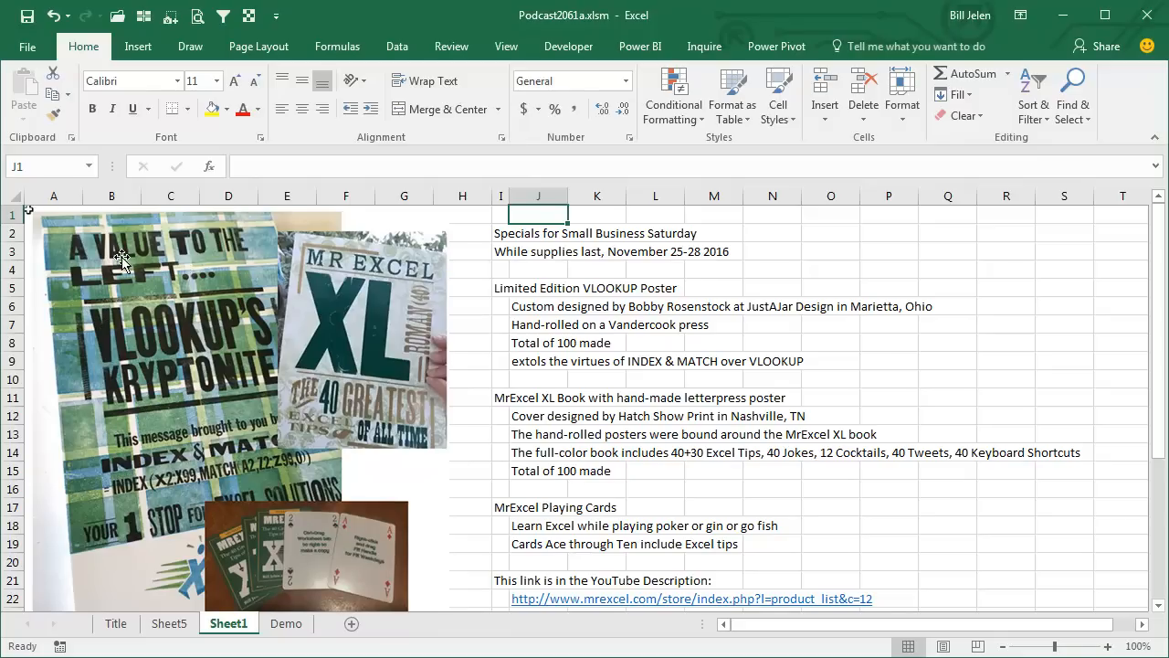
pyautogui.moveTo(257, 583)
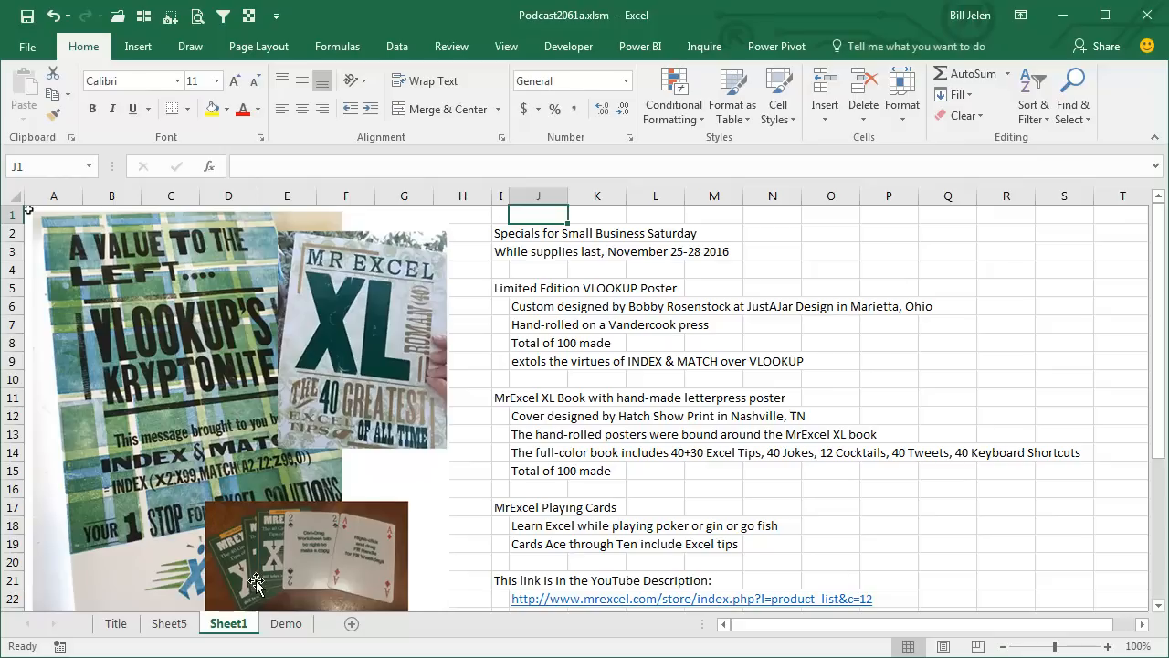
pyautogui.moveTo(402, 546)
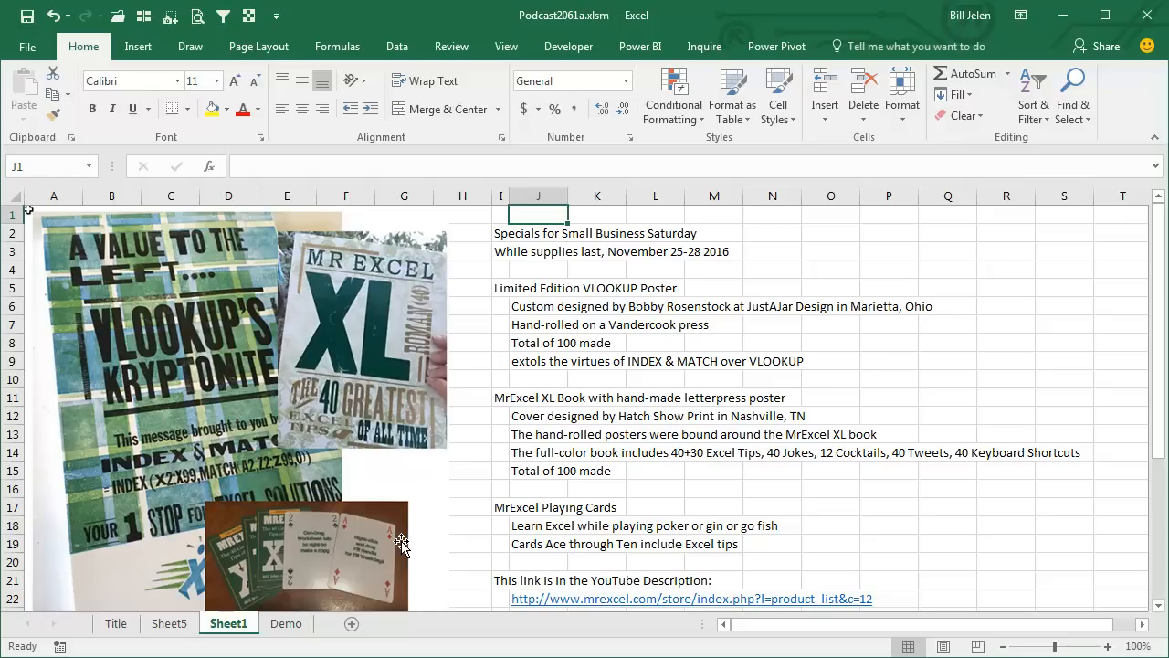
pyautogui.moveTo(438, 546)
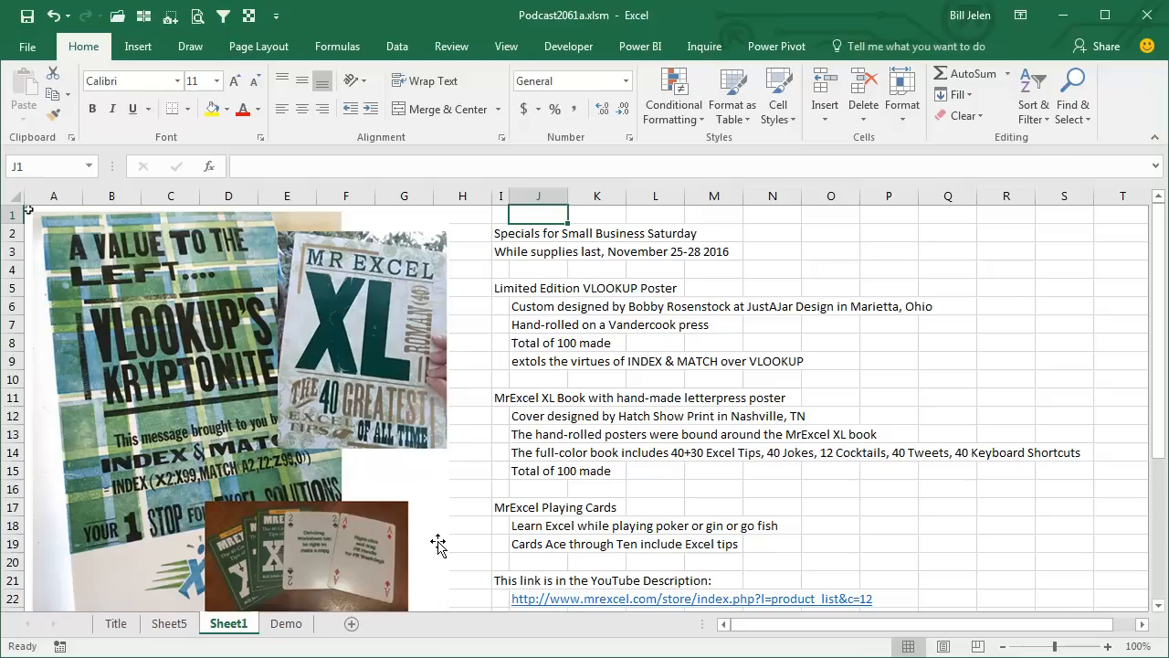
pyautogui.moveTo(391, 562)
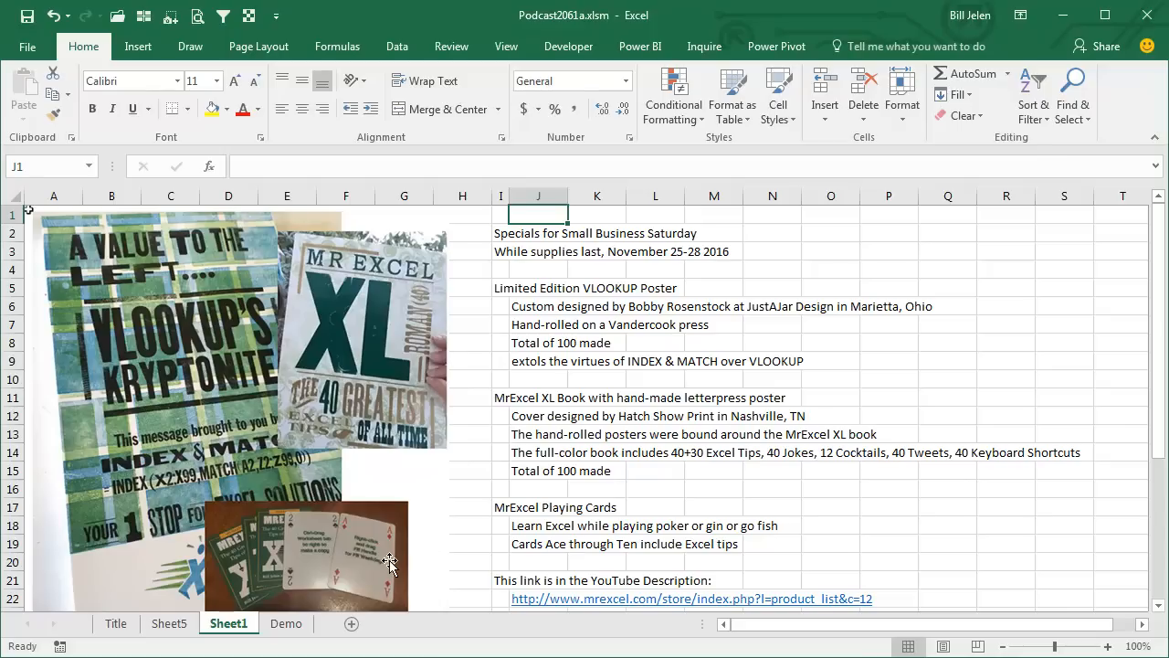
pyautogui.moveTo(388, 538)
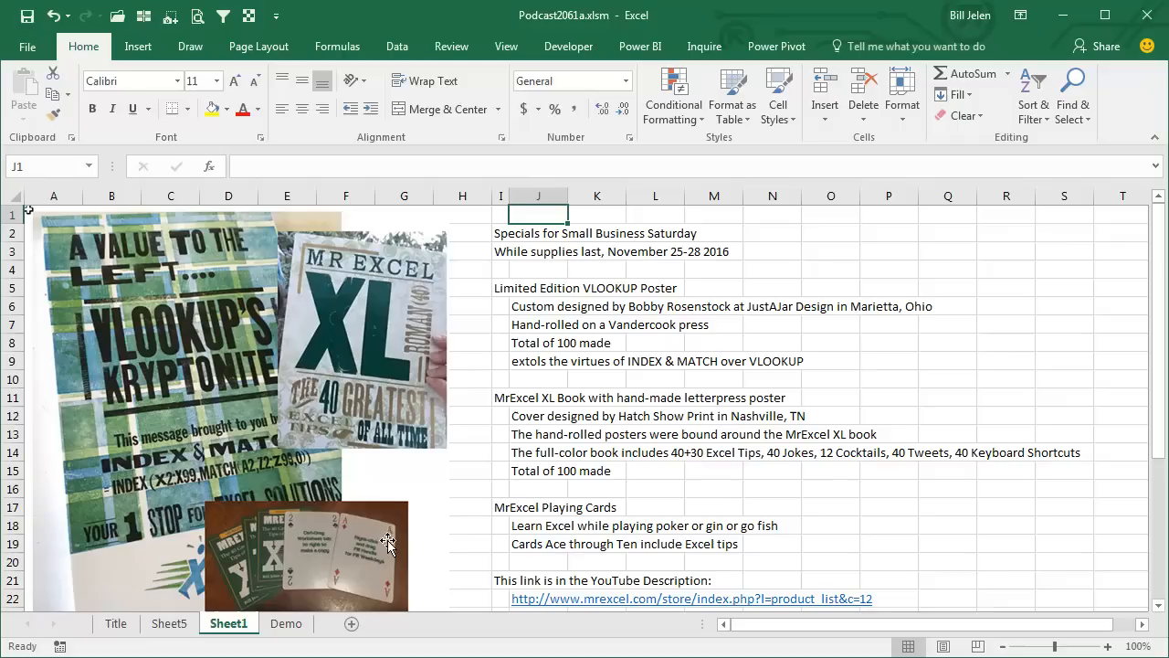
pyautogui.moveTo(383, 552)
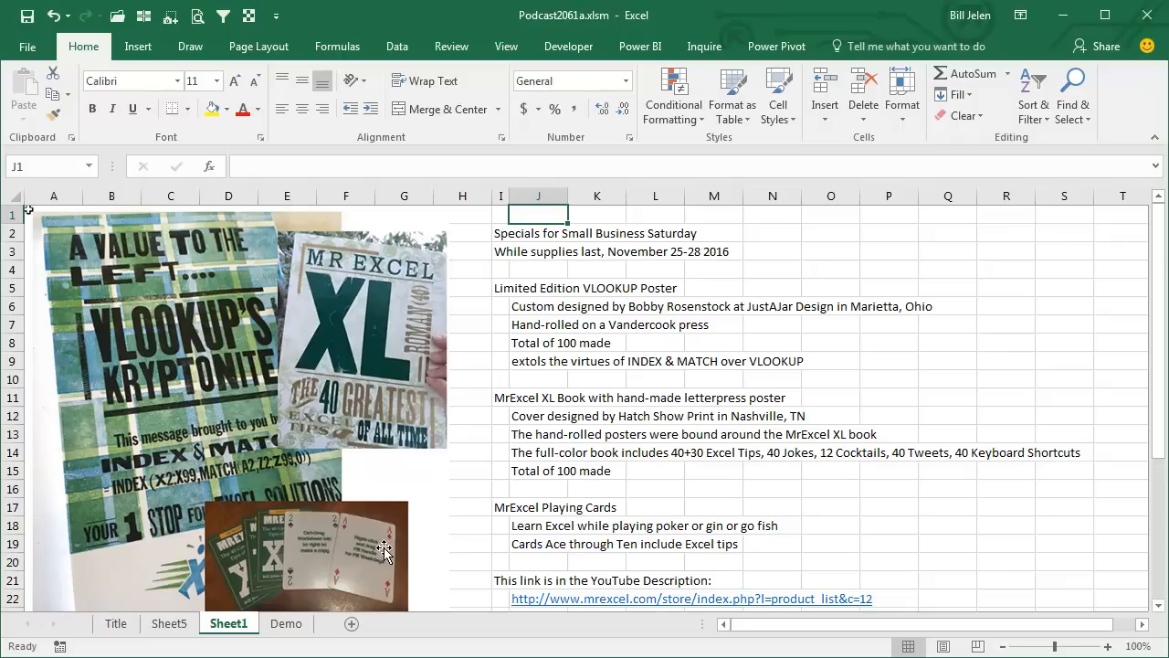
pyautogui.moveTo(456, 541)
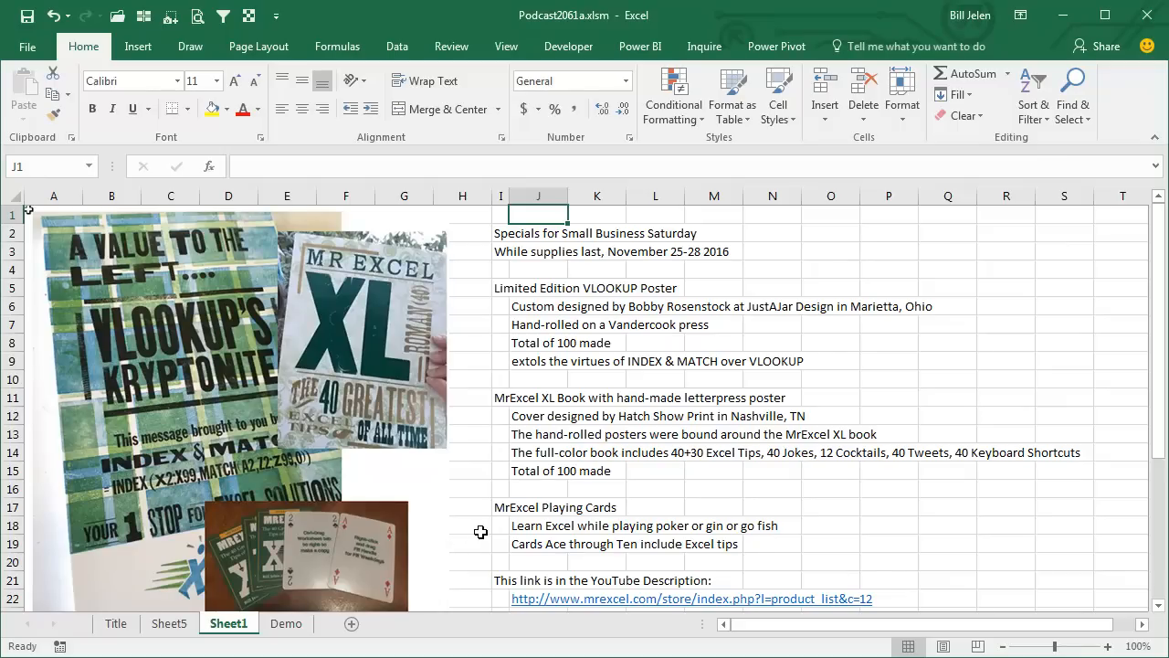
pyautogui.moveTo(811, 575)
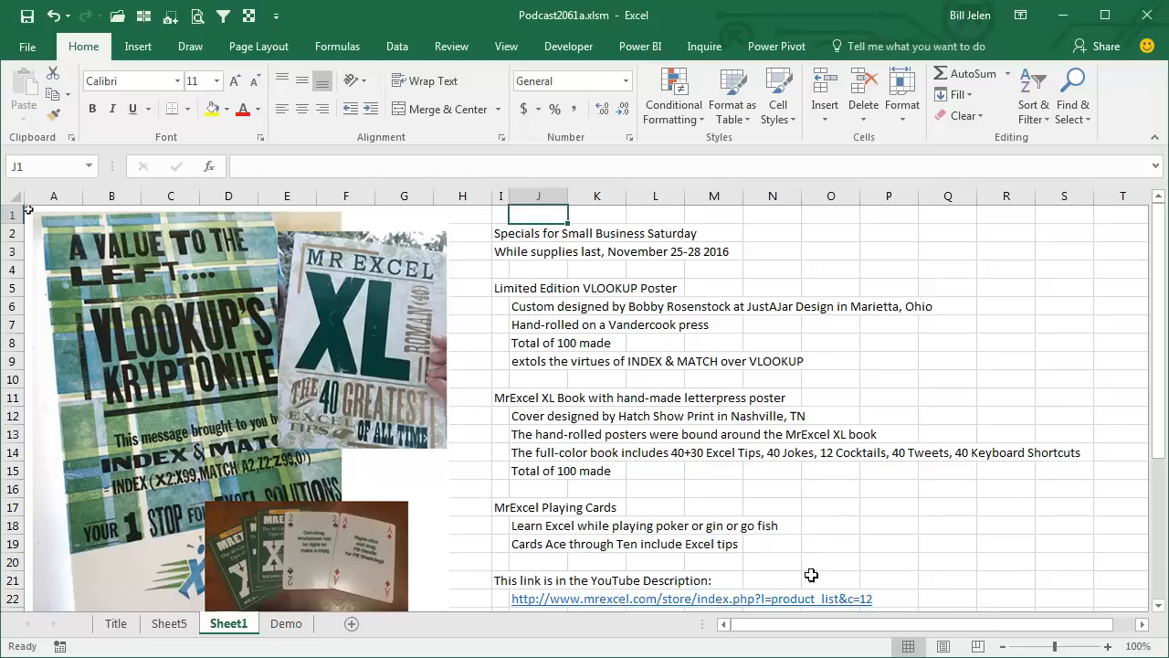
pyautogui.moveTo(873, 476)
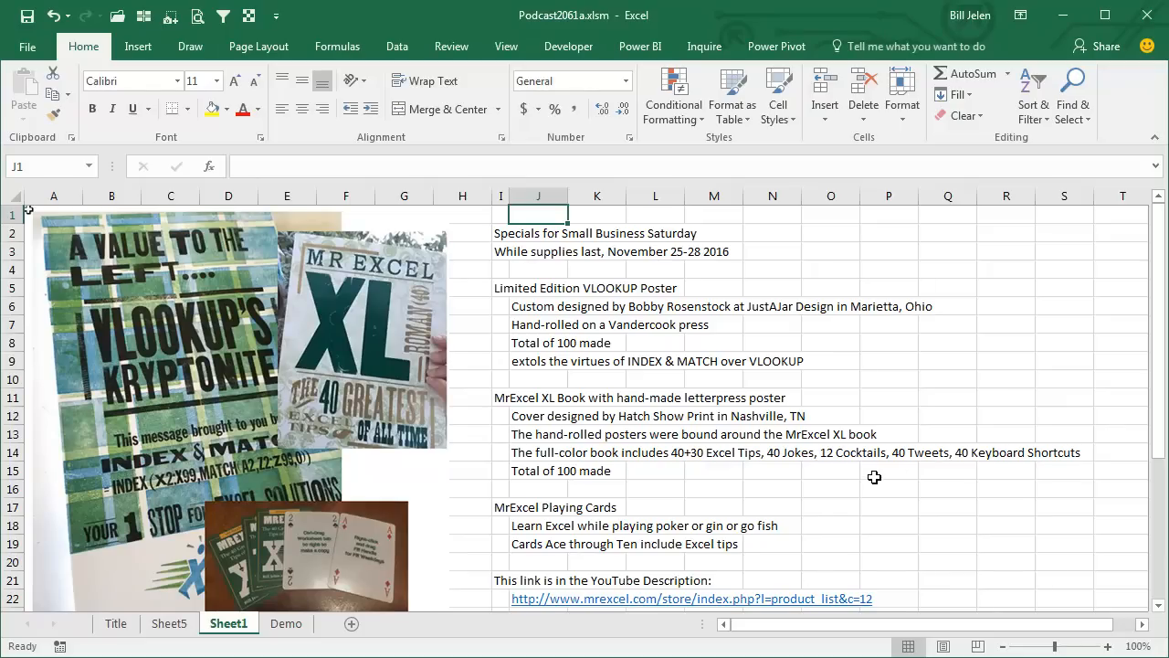
pyautogui.click(285, 623)
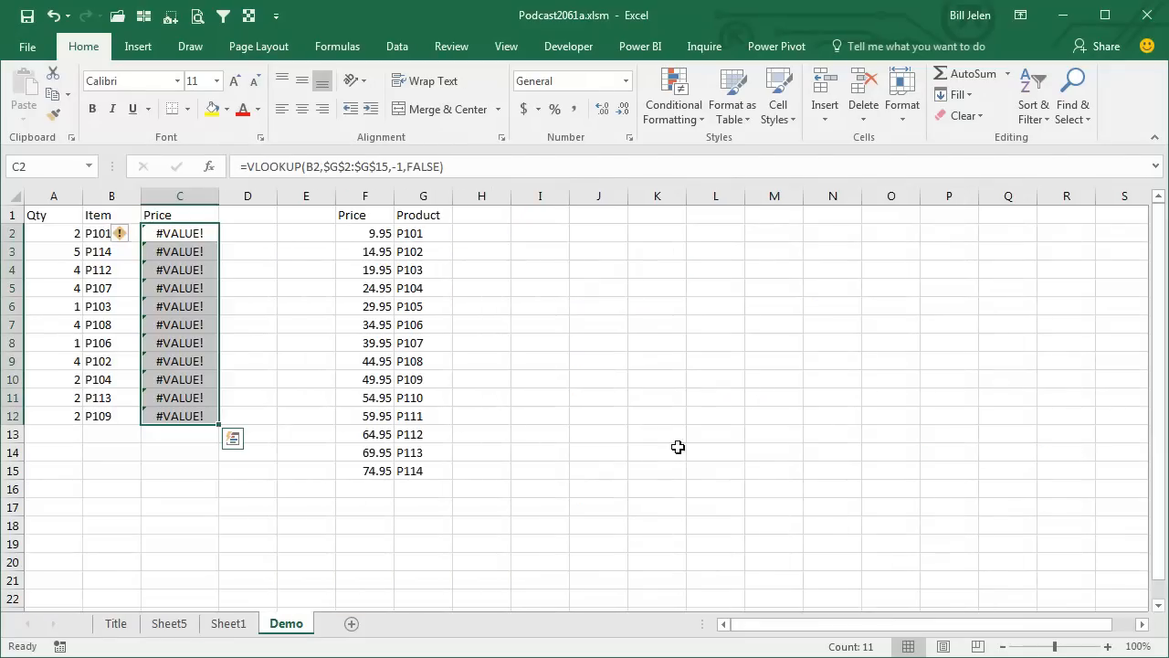
pyautogui.moveTo(965, 490)
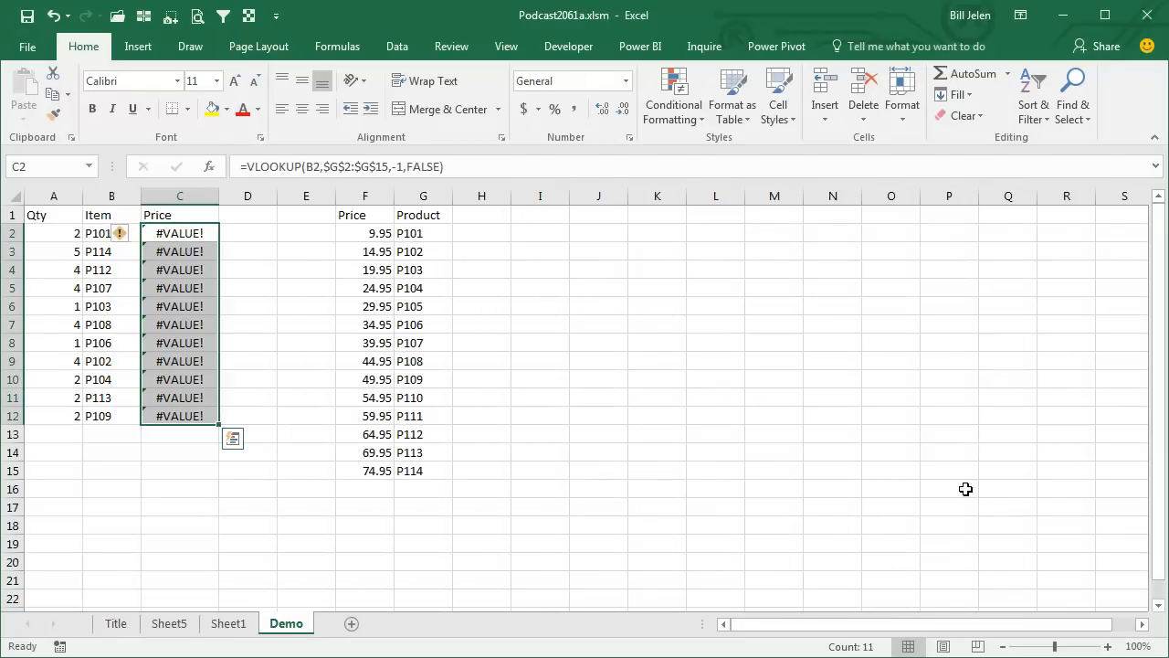
pyautogui.moveTo(431, 225)
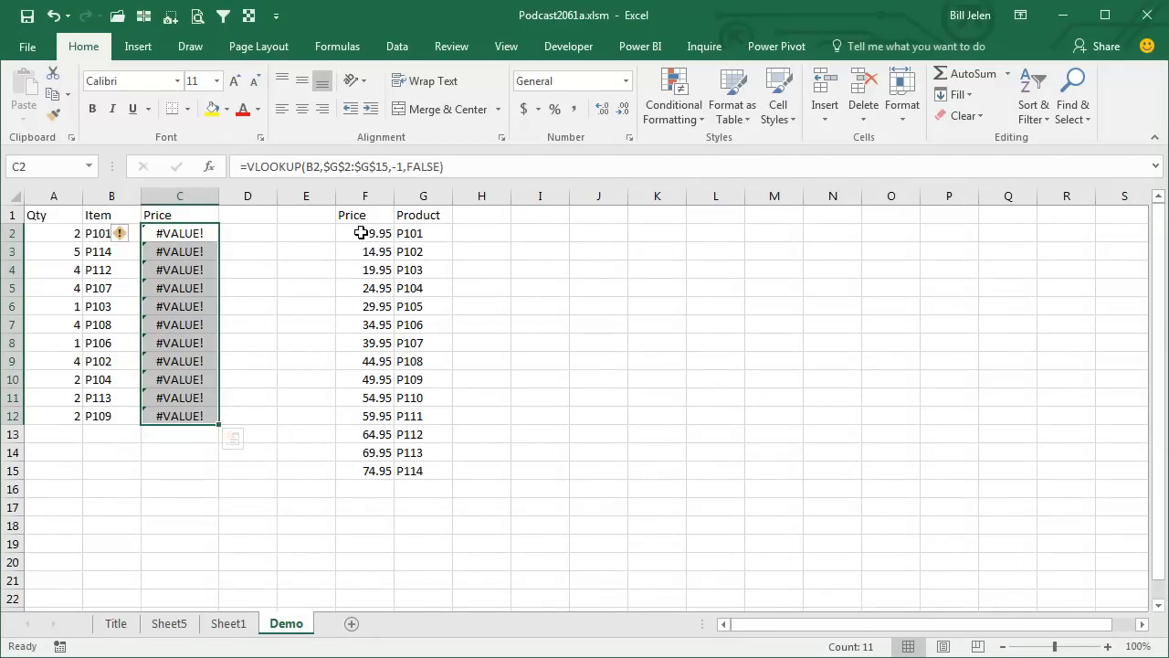
# Edit cell C2 and clear the VLOOKUP down to a bare equals sign.
pyautogui.doubleClick(179, 233)
pyautogui.write('=')
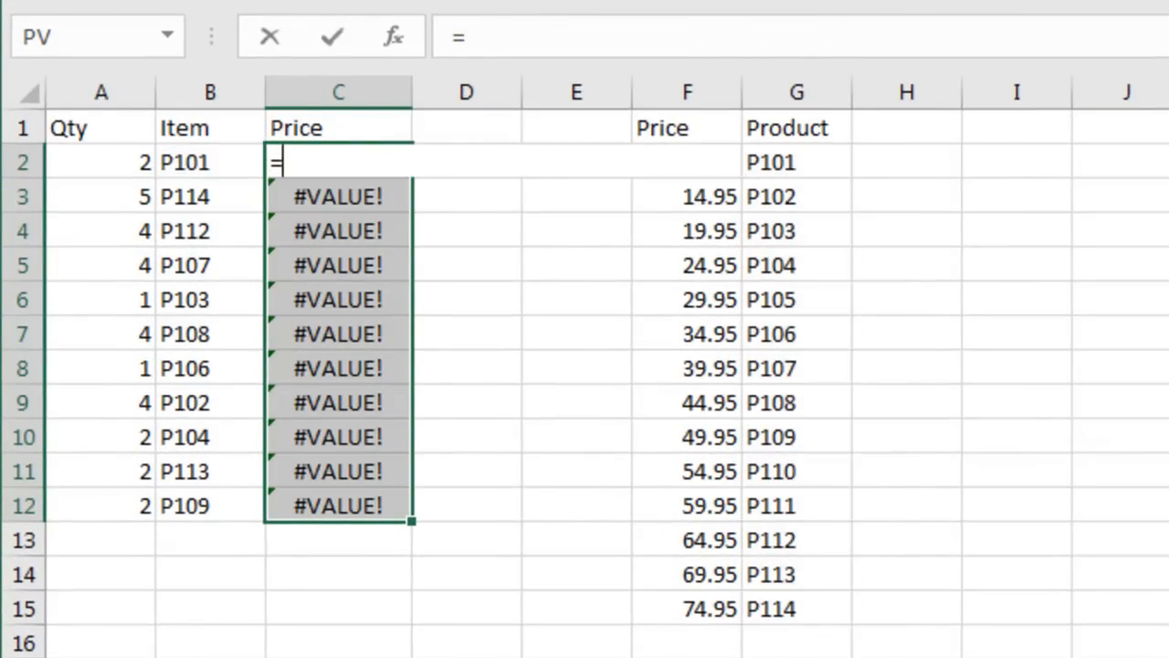
# Fill C2:C12 with =INDEX($F$2:$F$15,MATCH(B2,$G$2:$G$15,0))*A2, giving totals like 19.9 and 374.75.
pyautogui.write('INDEX(')
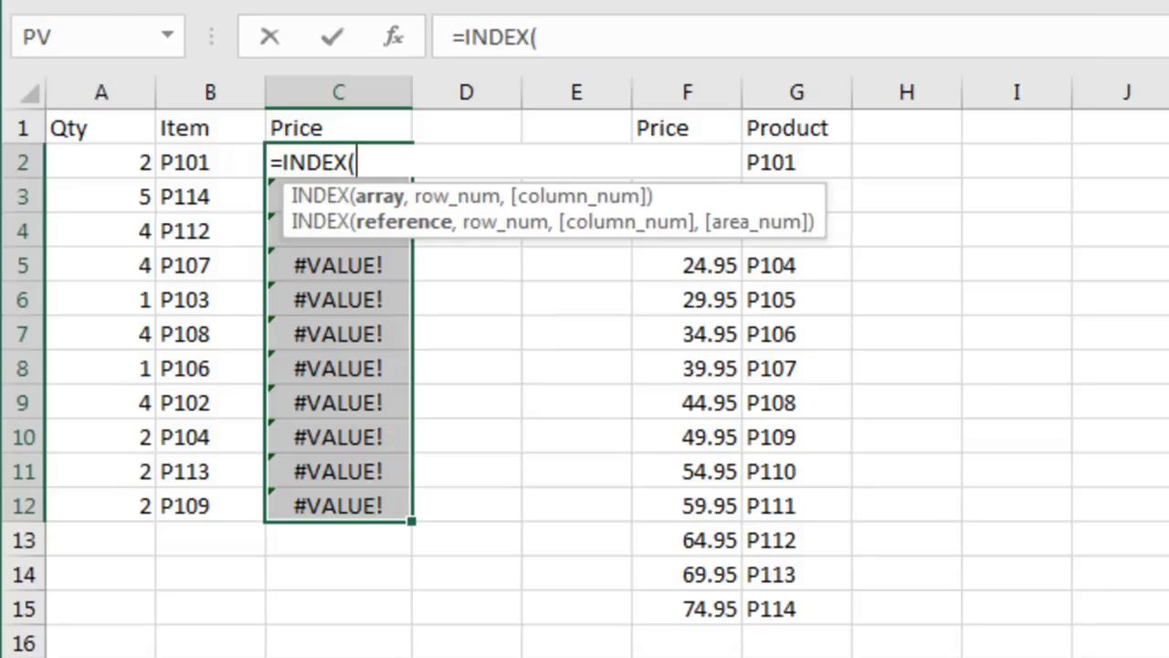
pyautogui.click(577, 161)
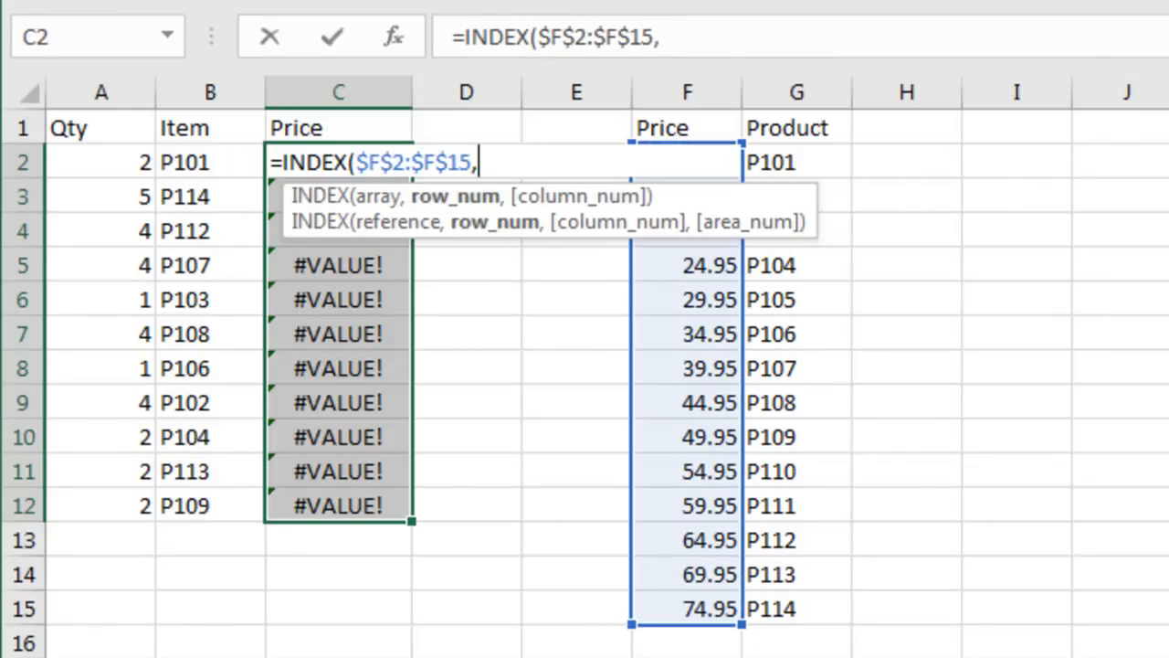
pyautogui.write('MATCH(B2,')
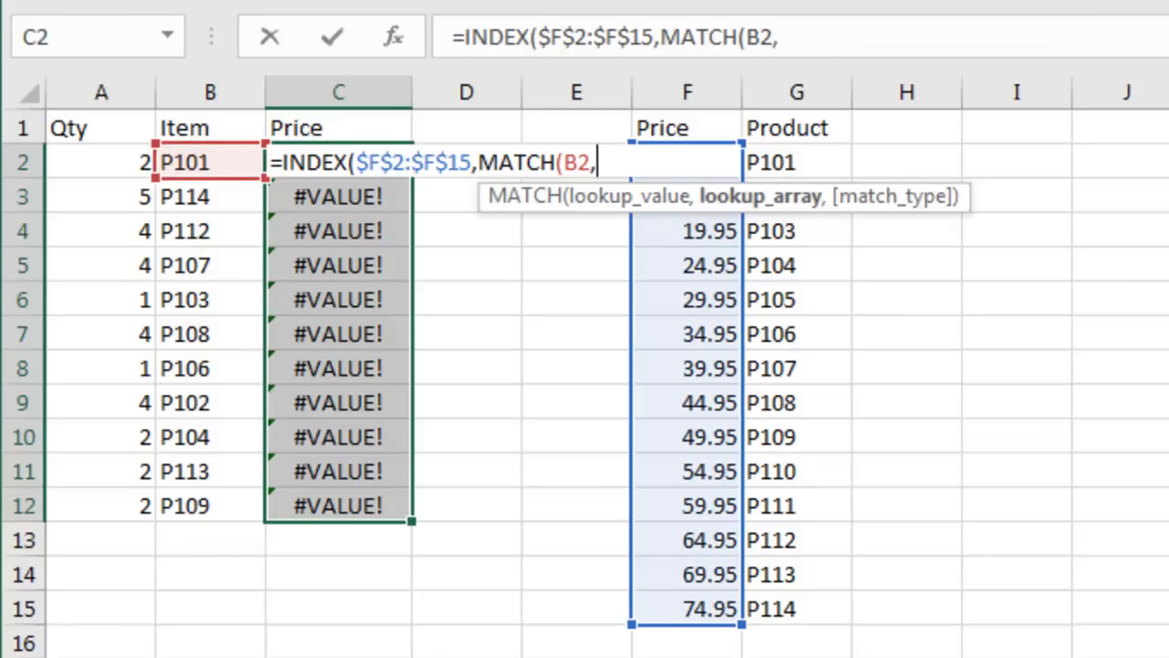
pyautogui.moveTo(770, 160); pyautogui.dragTo(770, 608)
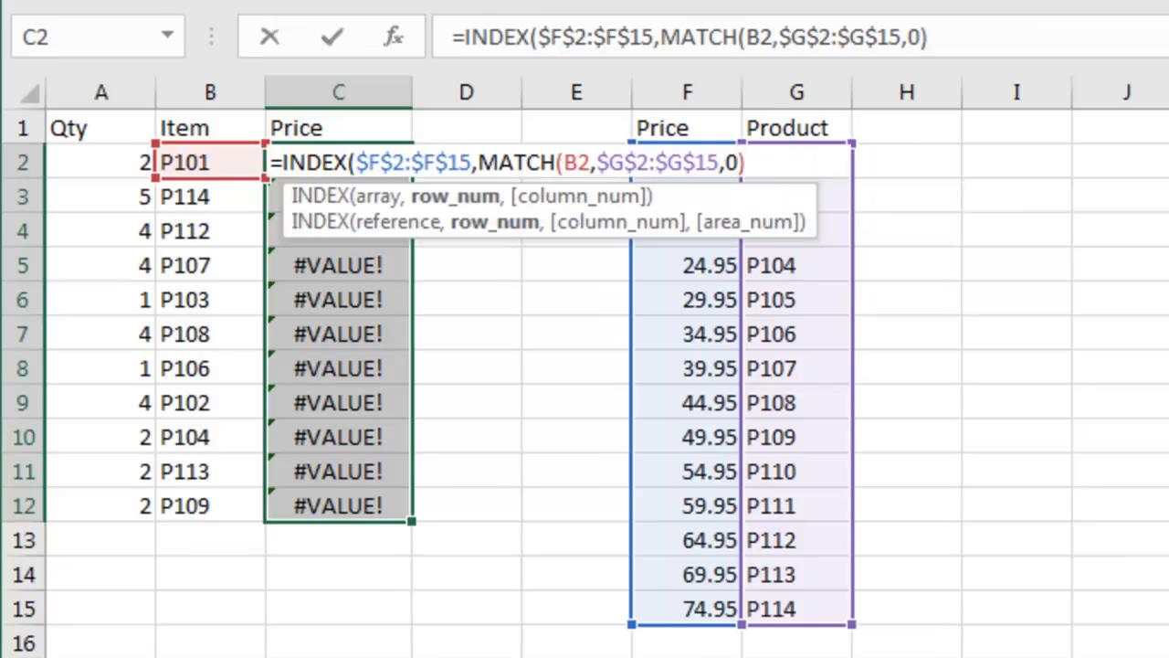
pyautogui.write(')*')
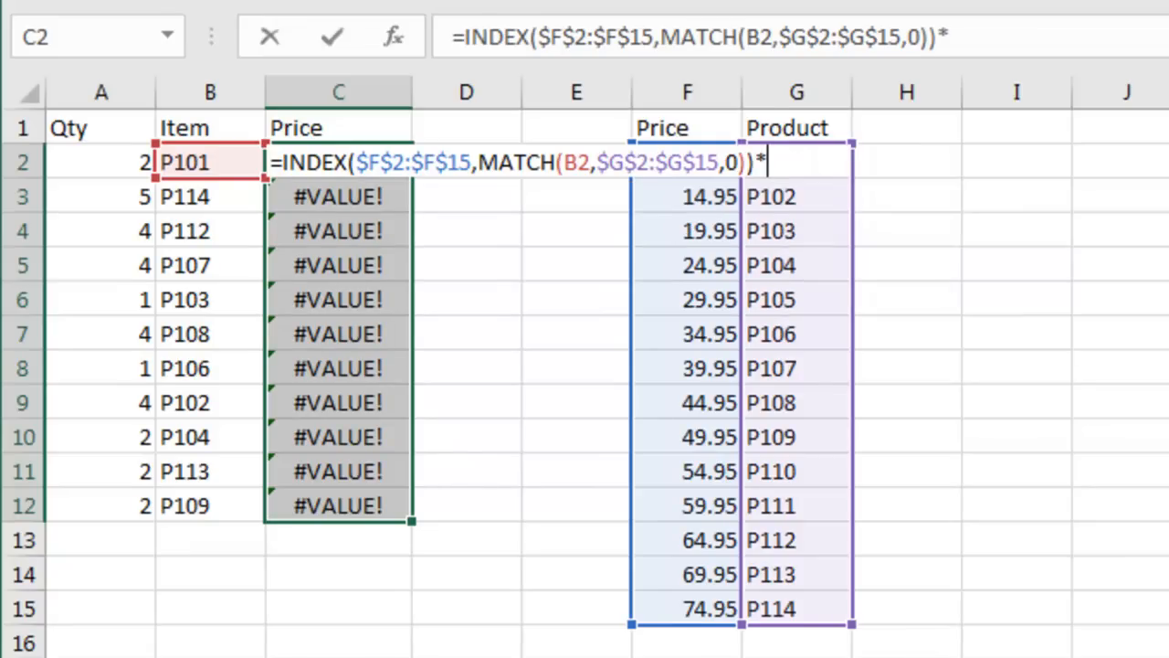
pyautogui.click(101, 161)
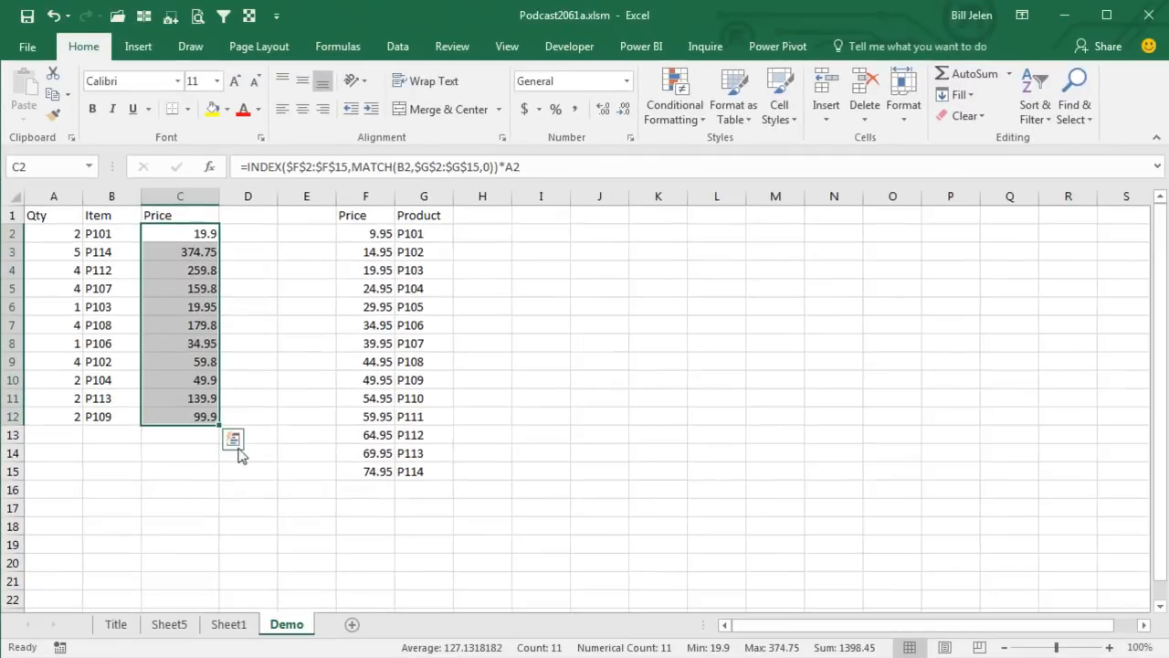
# Revisit the Demo sheet and settle on Sheet1's specials list of posters and books.
pyautogui.click(229, 625)
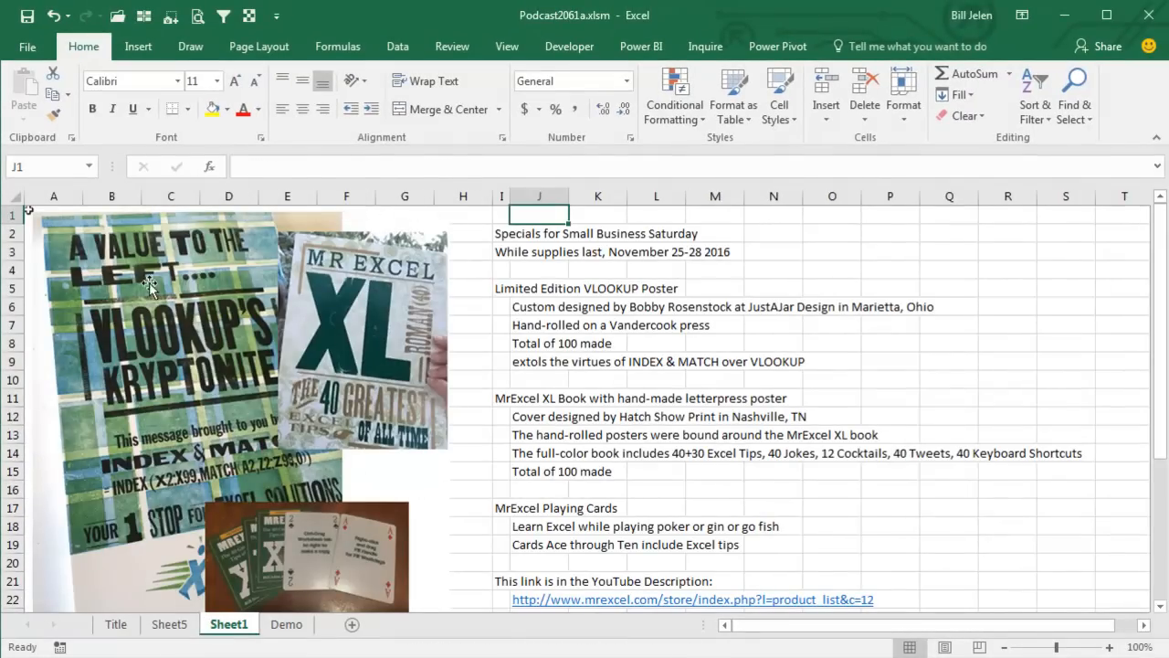
pyautogui.moveTo(165, 461)
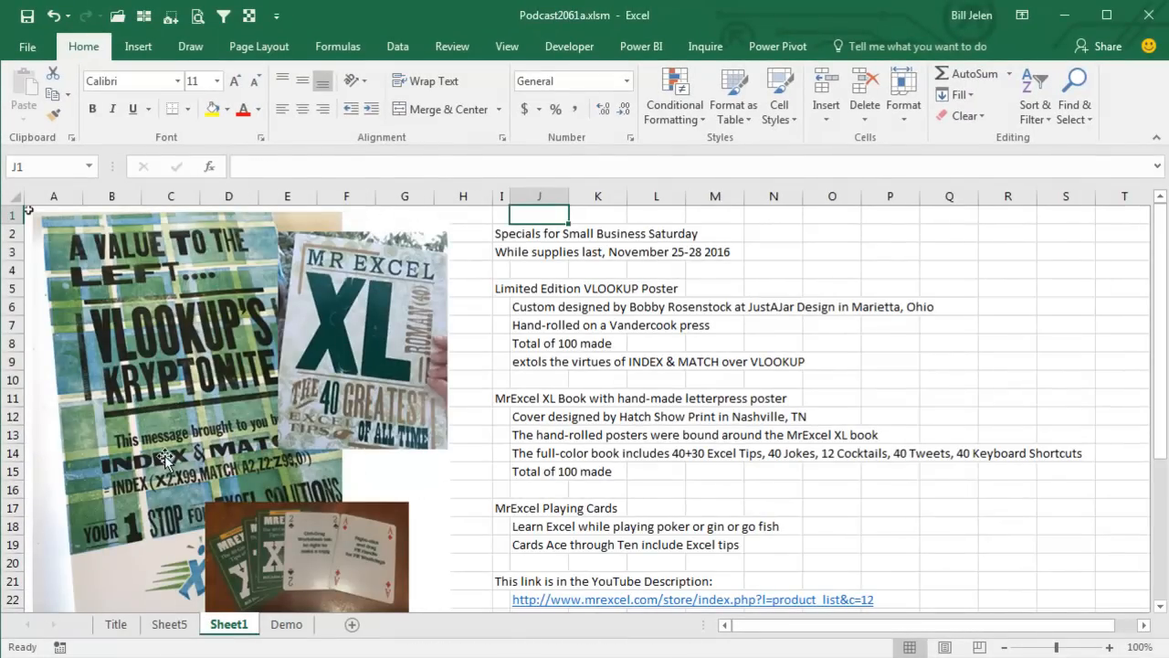
pyautogui.click(285, 625)
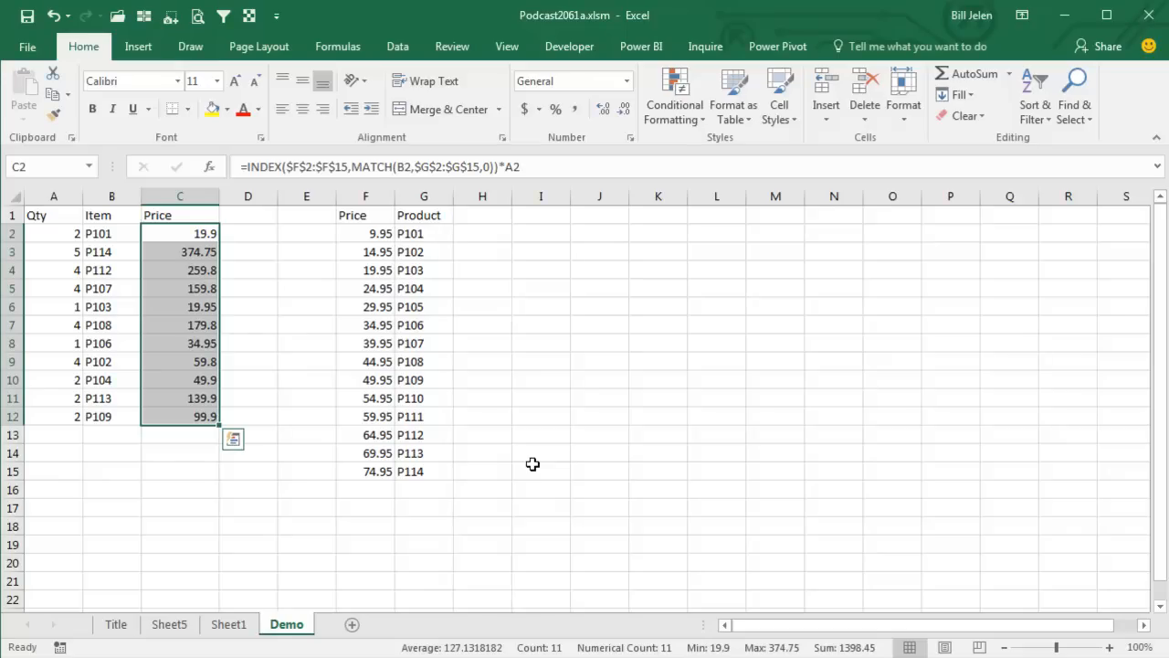
pyautogui.click(229, 625)
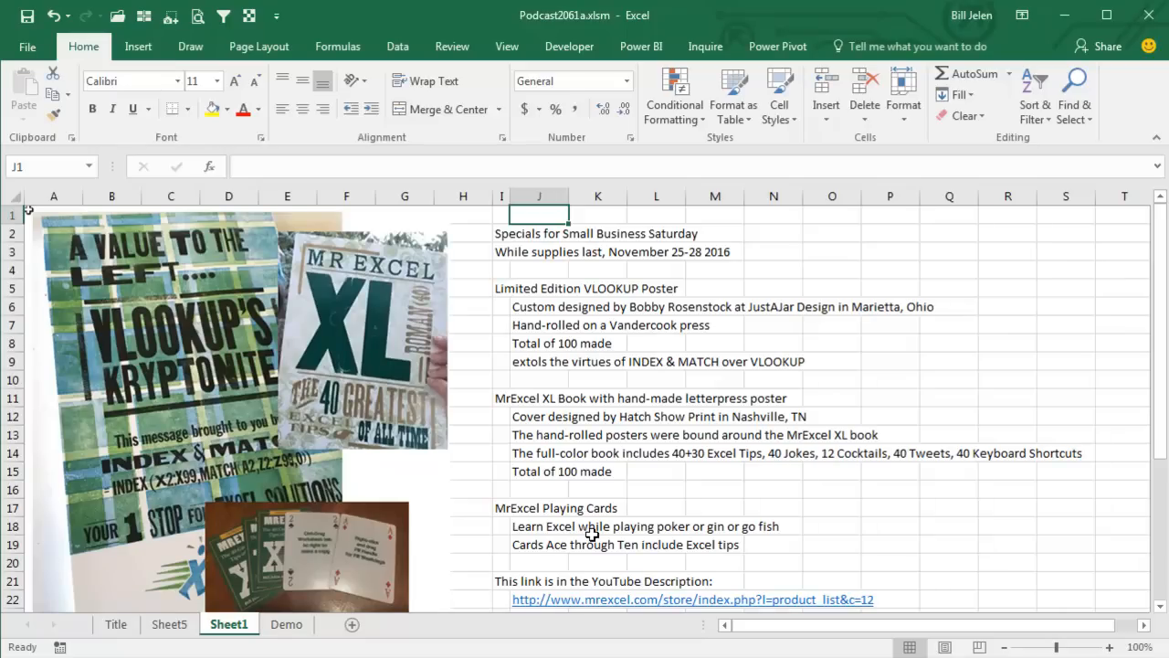
pyautogui.moveTo(618, 508)
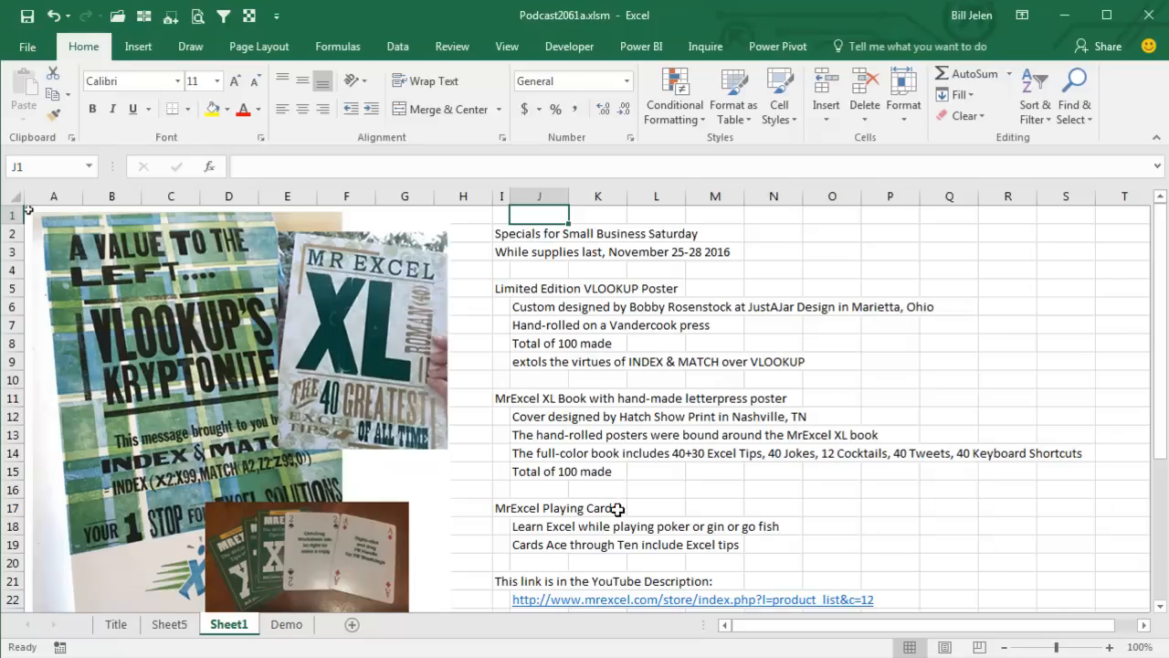